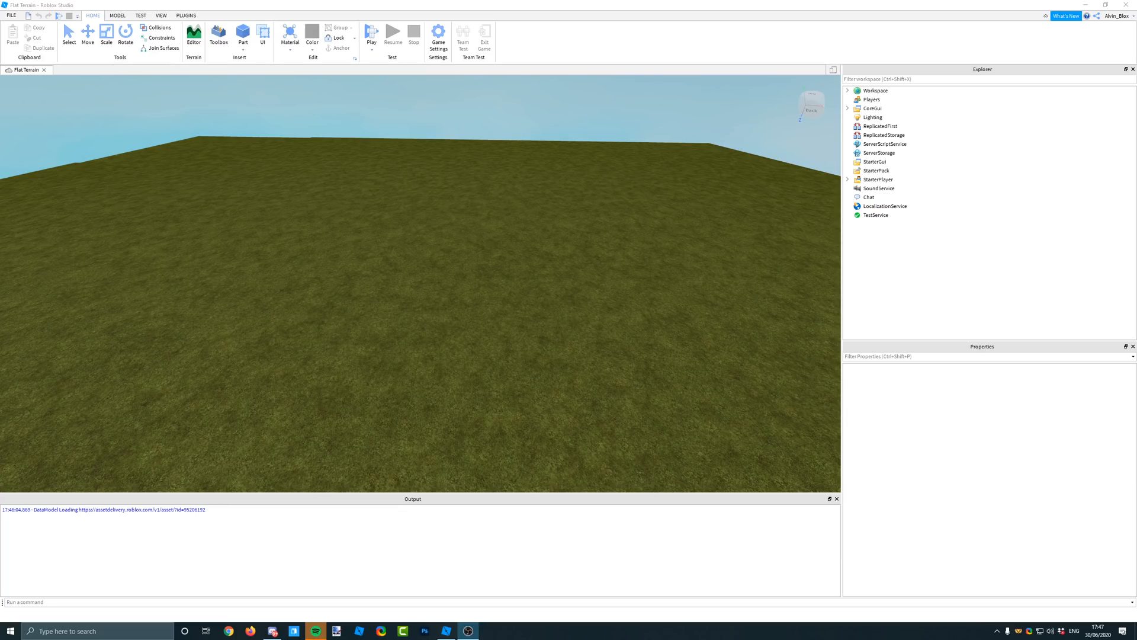
mouse_move(372, 510)
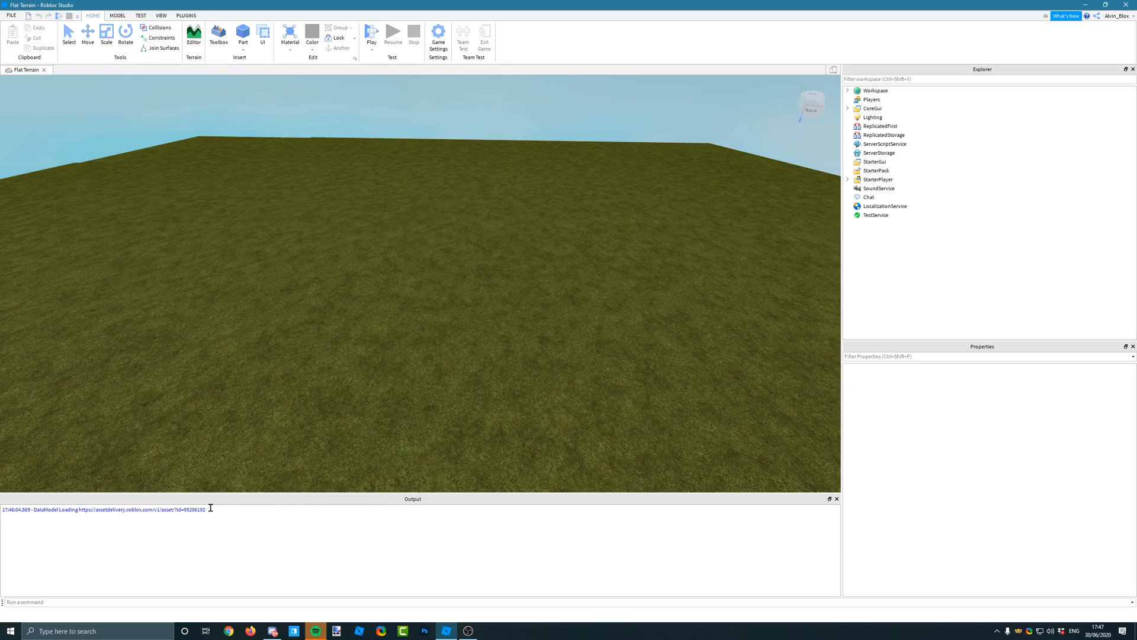
mouse_move(295, 548)
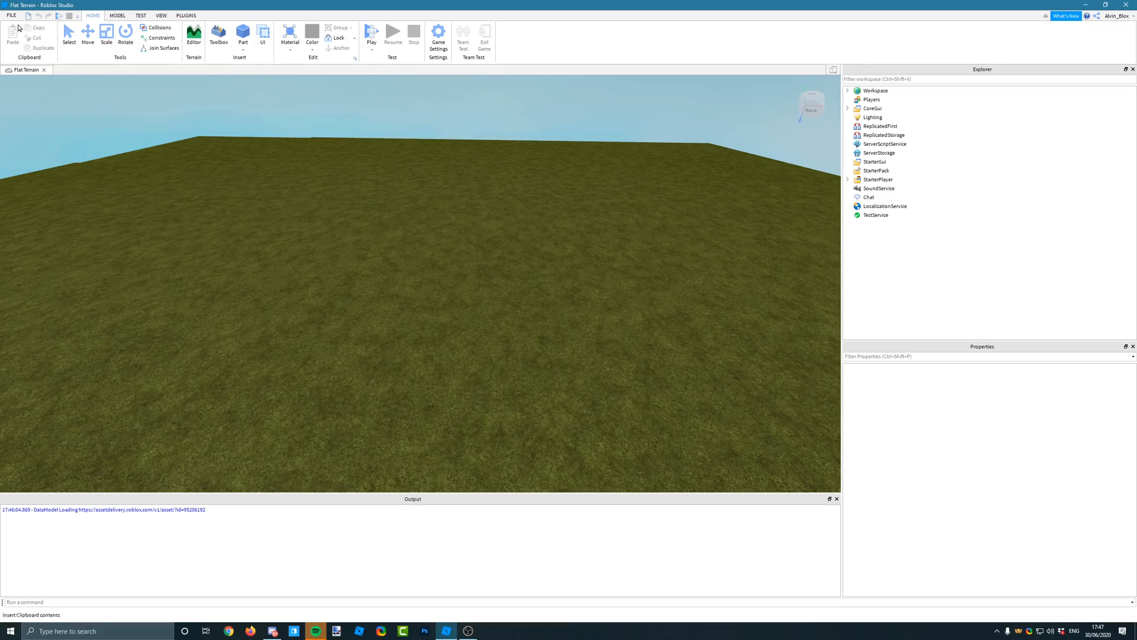
mouse_move(564, 558)
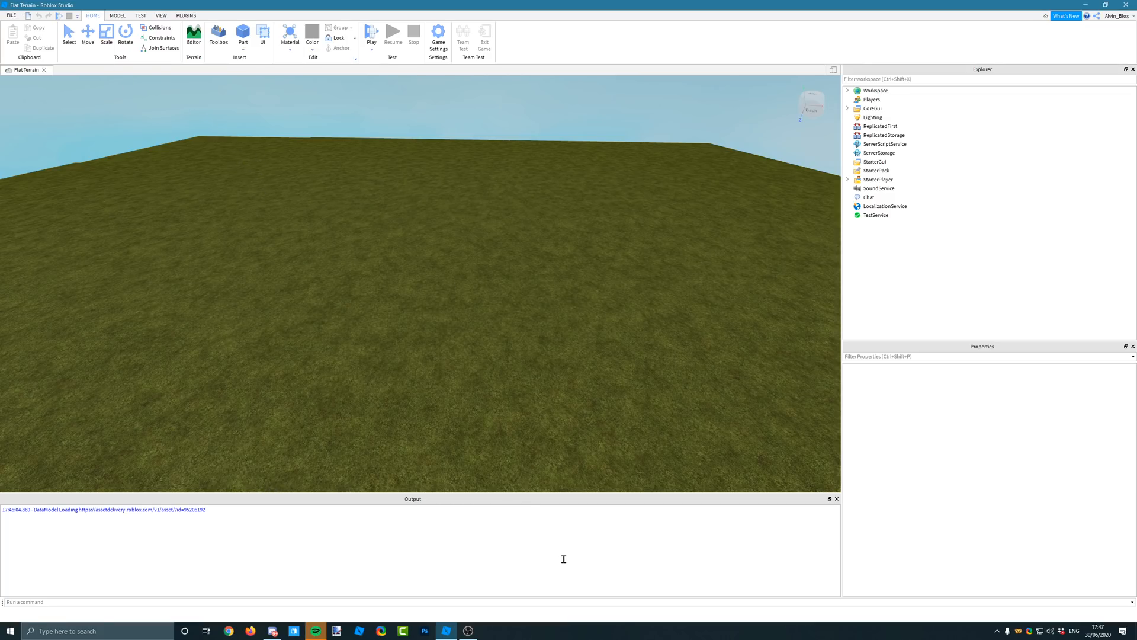
mouse_move(36, 38)
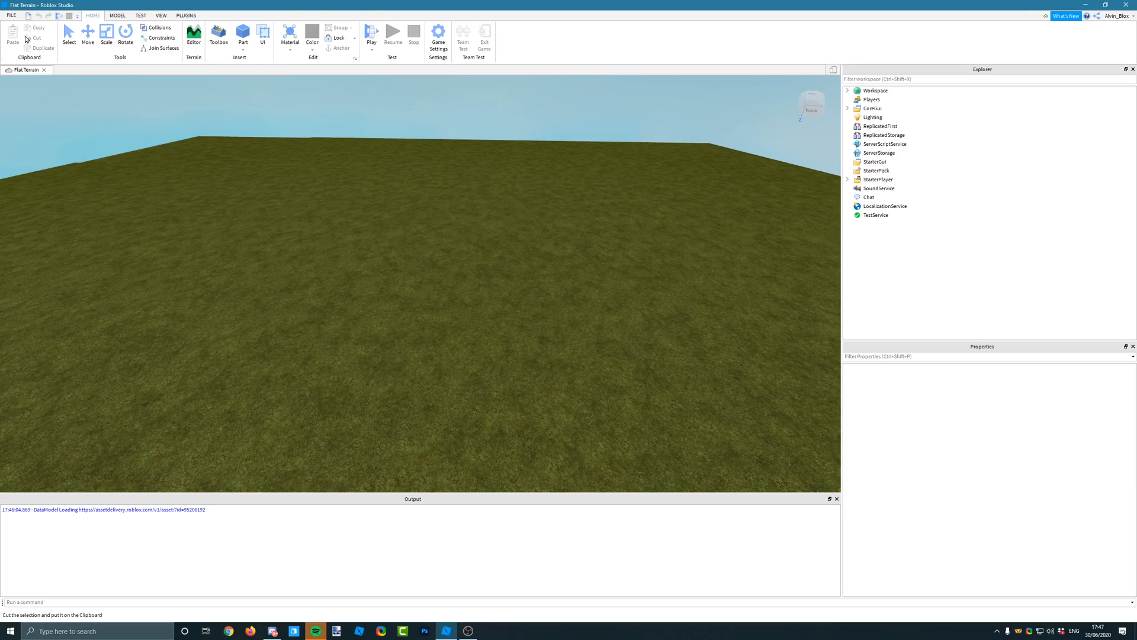
- Tick the Expressive Output Window checkbox in the Beta Features list from the File menu
click(10, 14)
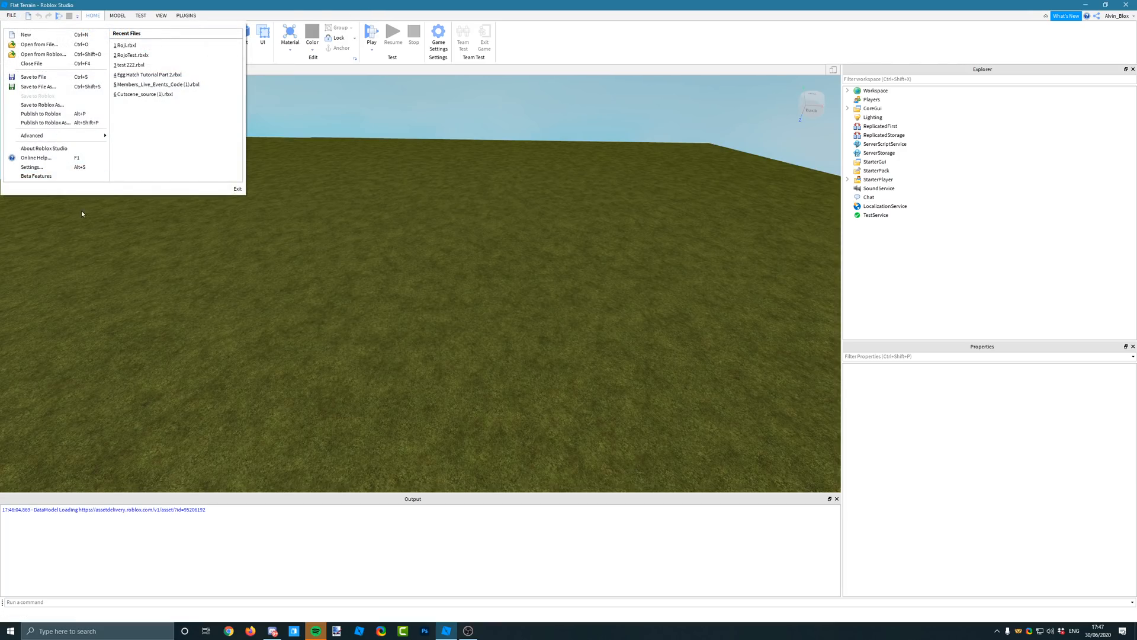
mouse_move(37, 176)
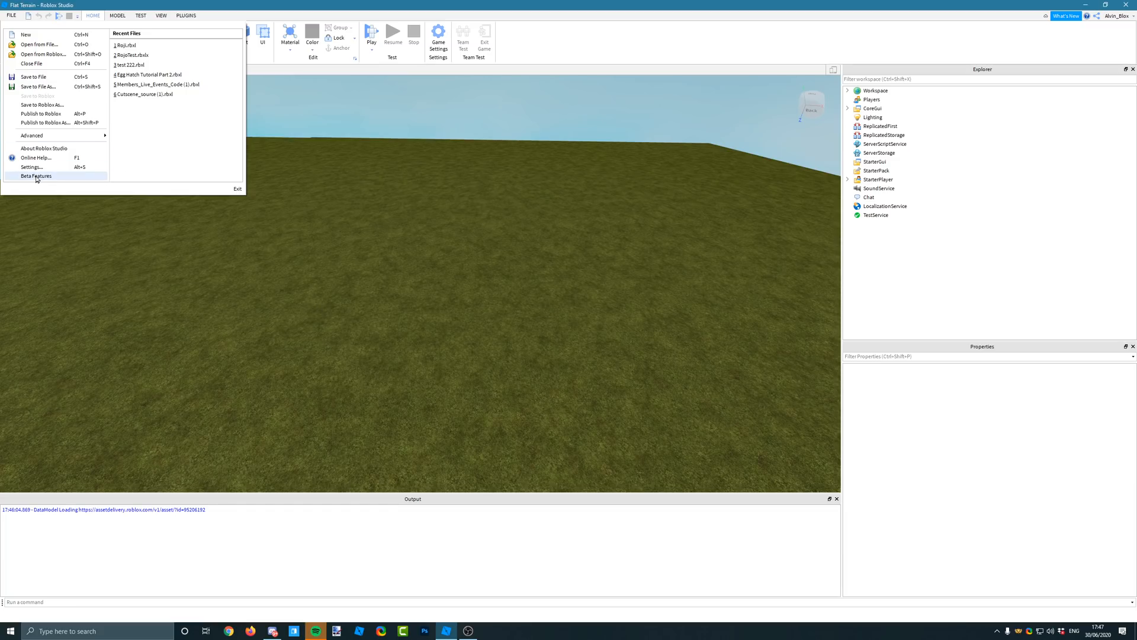
click(35, 177)
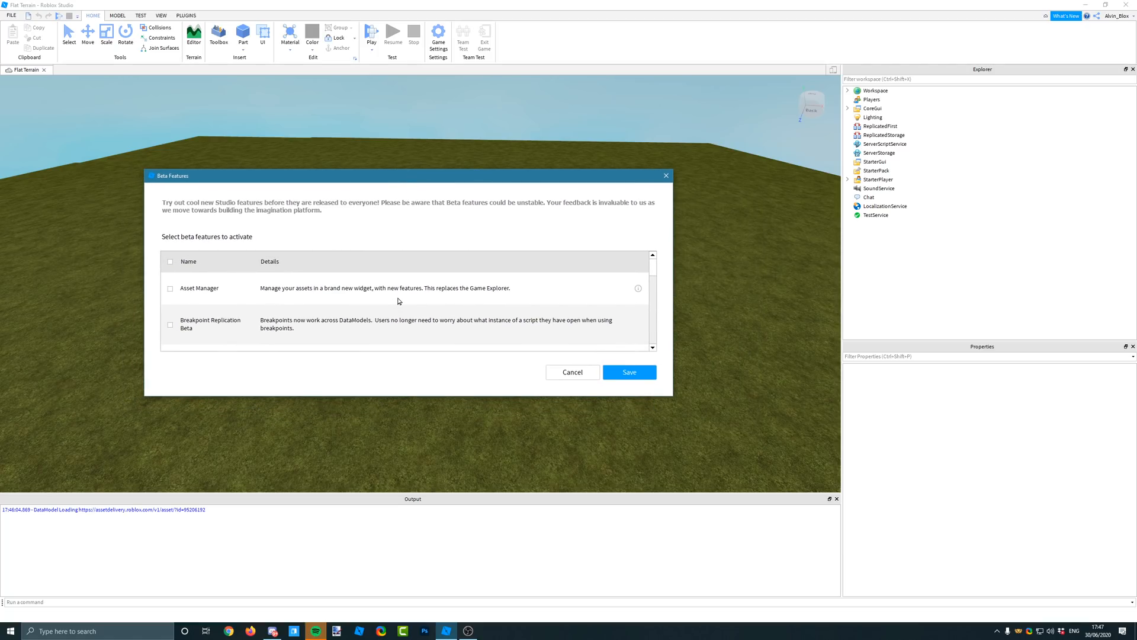
mouse_move(396, 300)
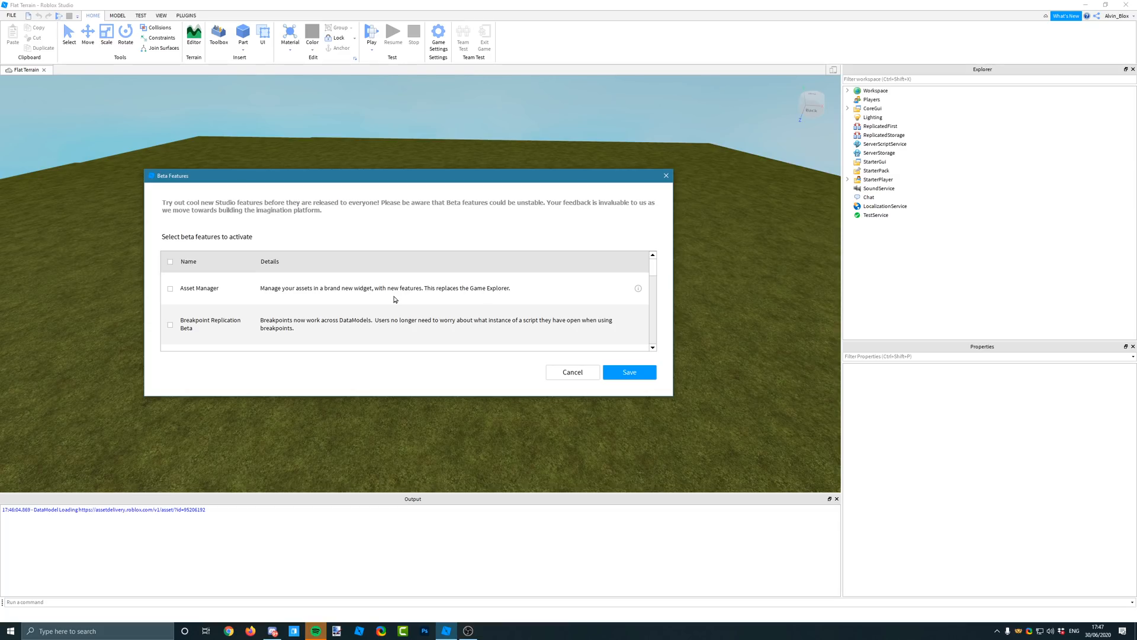
scroll(down, 3)
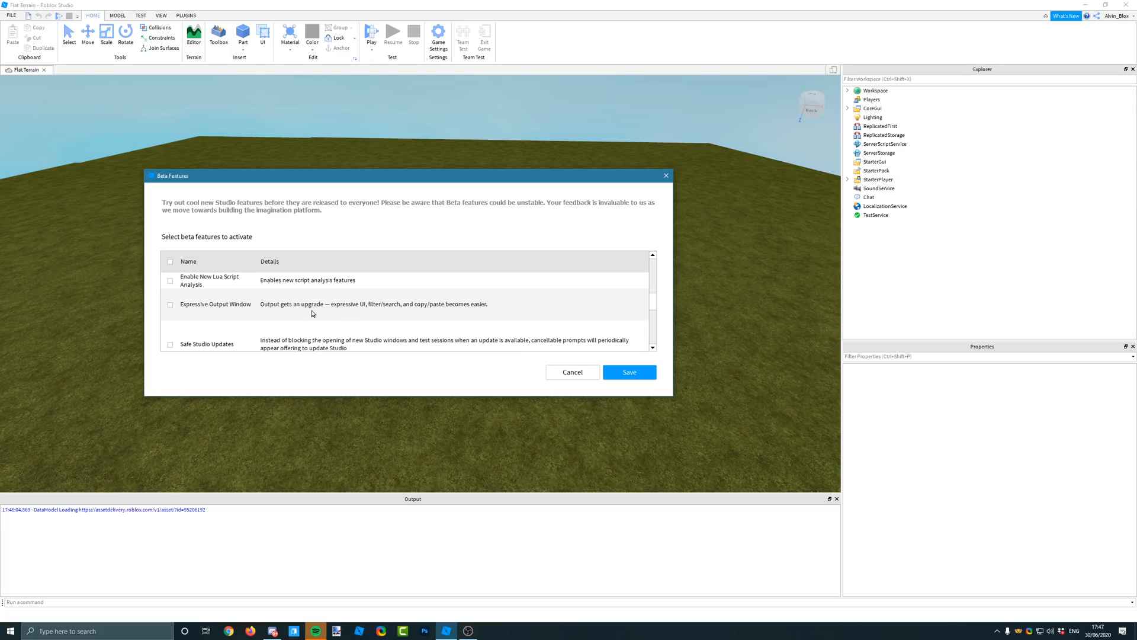
scroll(down, 3)
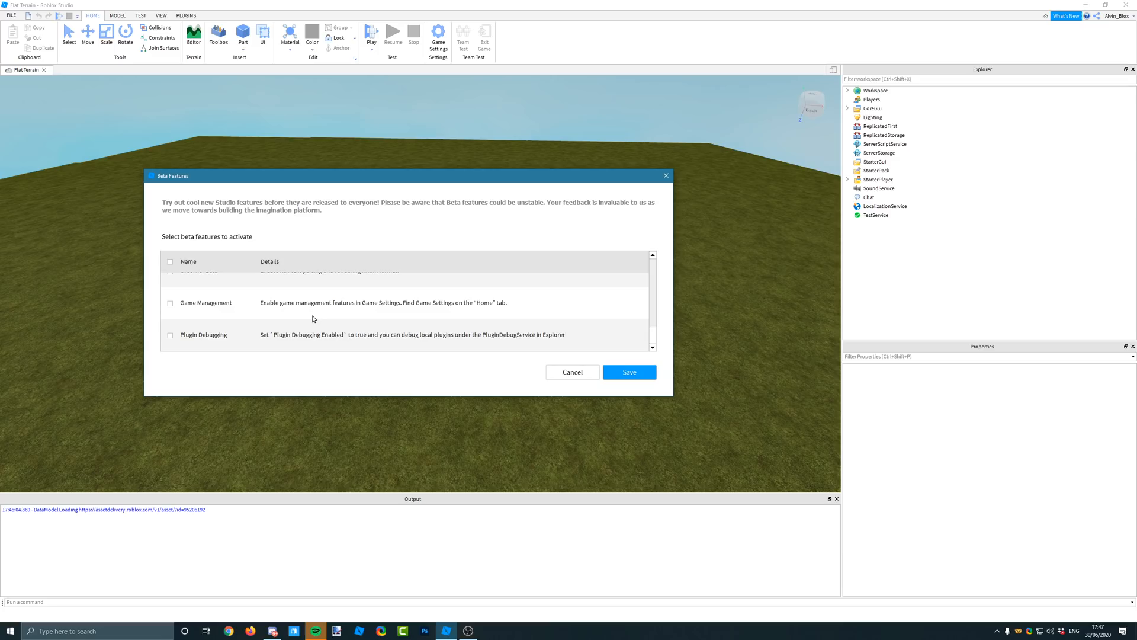
scroll(down, 3)
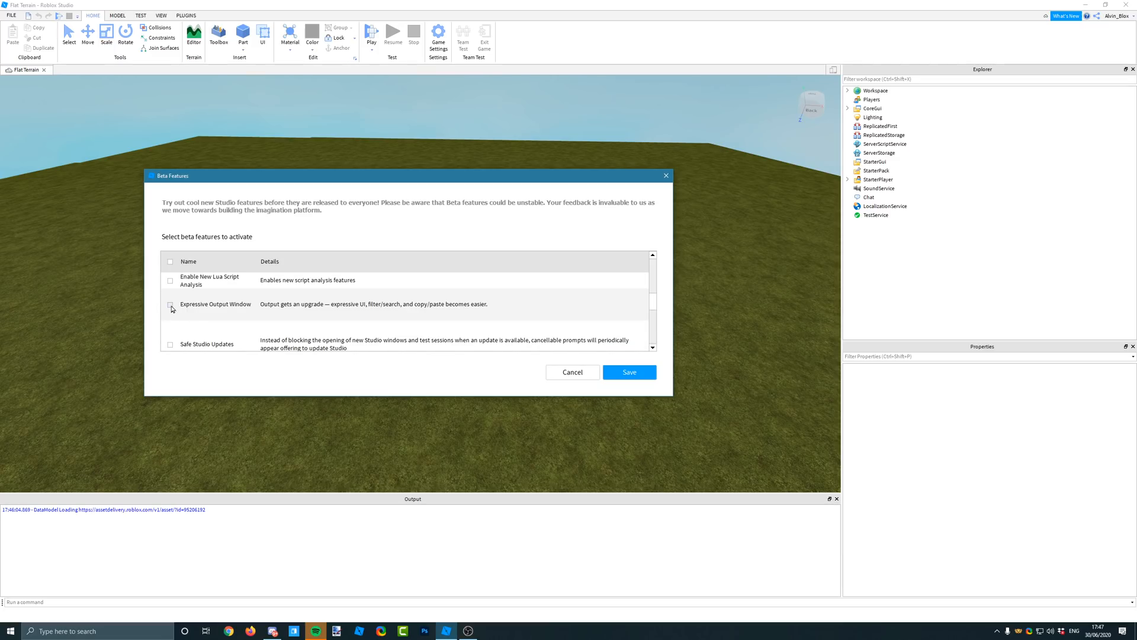
click(169, 305)
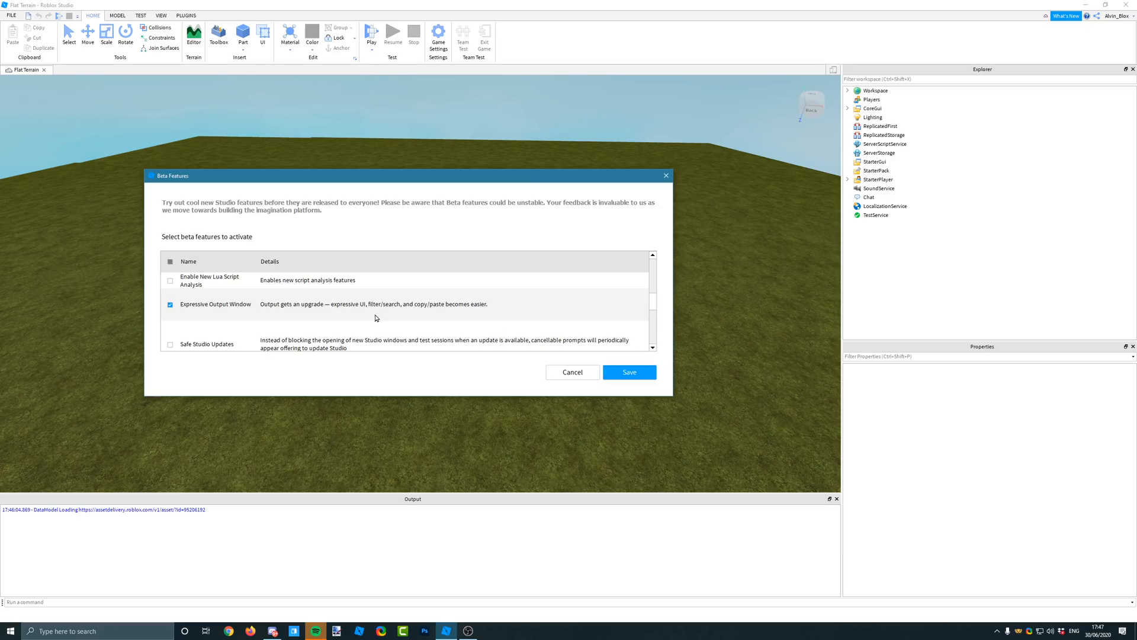
mouse_move(499, 313)
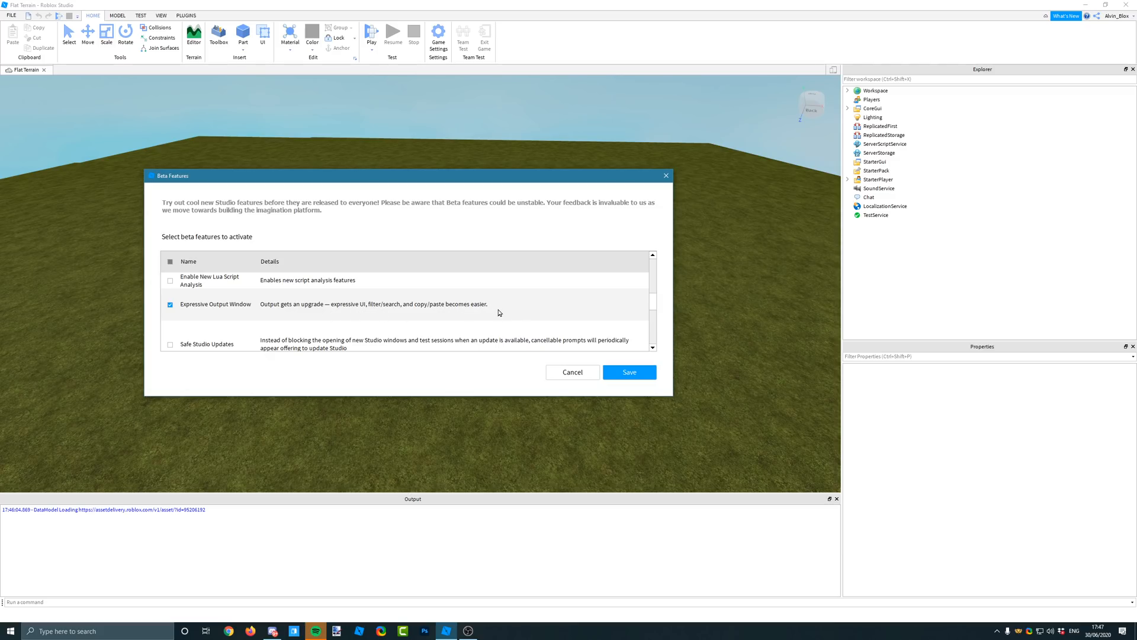
- Save the enabled beta and confirm restarting Studio so the new Output window loads
click(628, 370)
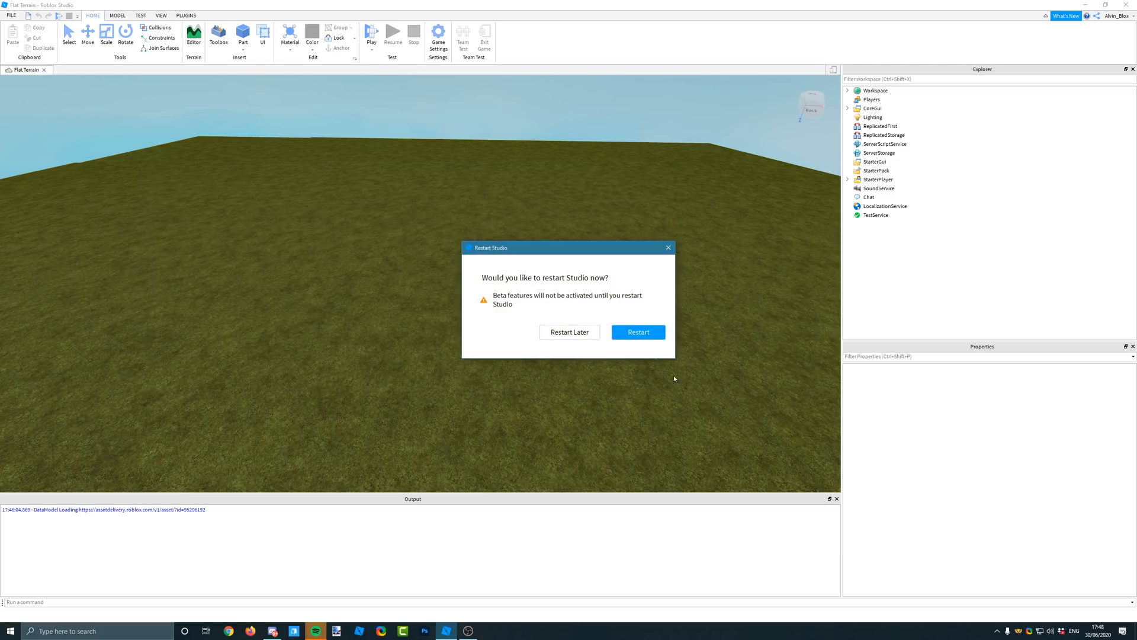
mouse_move(570, 332)
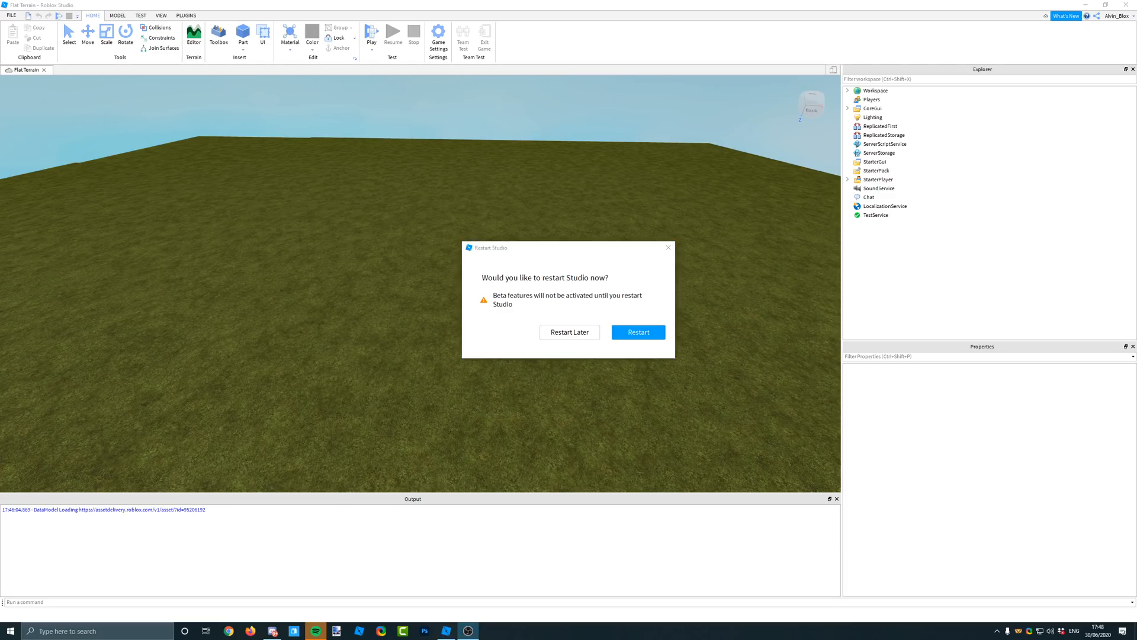
click(569, 332)
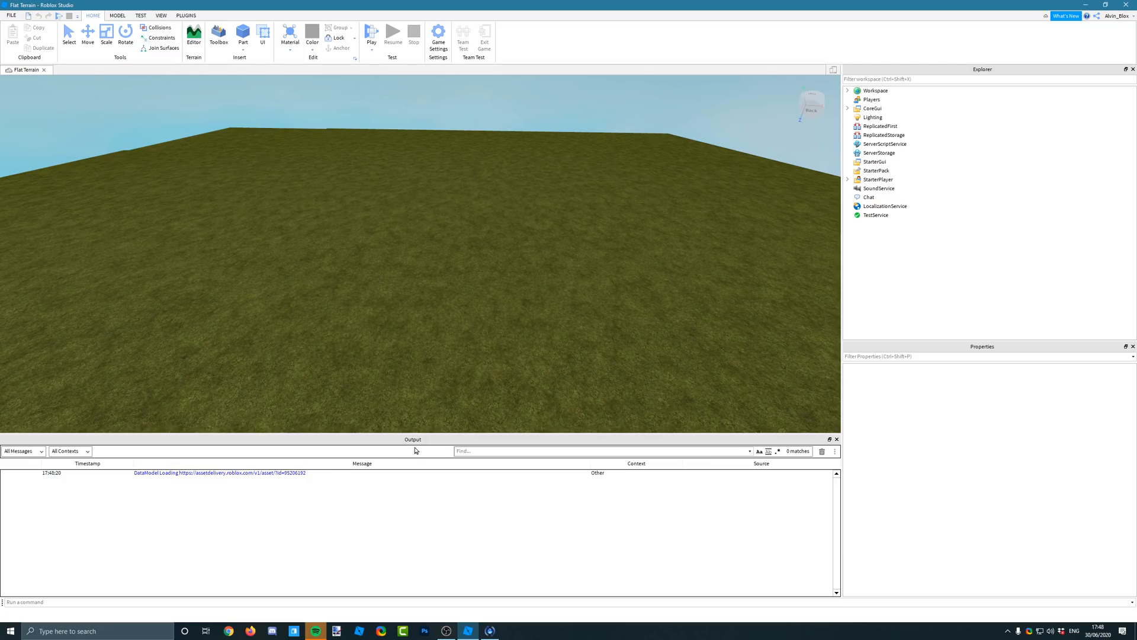
mouse_move(599, 502)
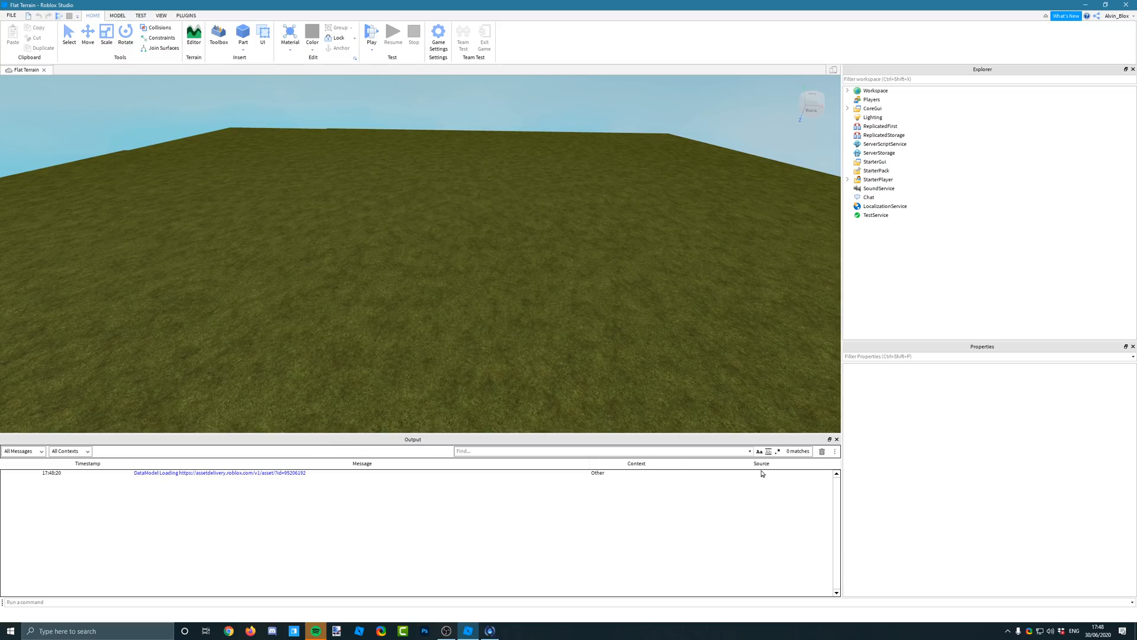
click(595, 451)
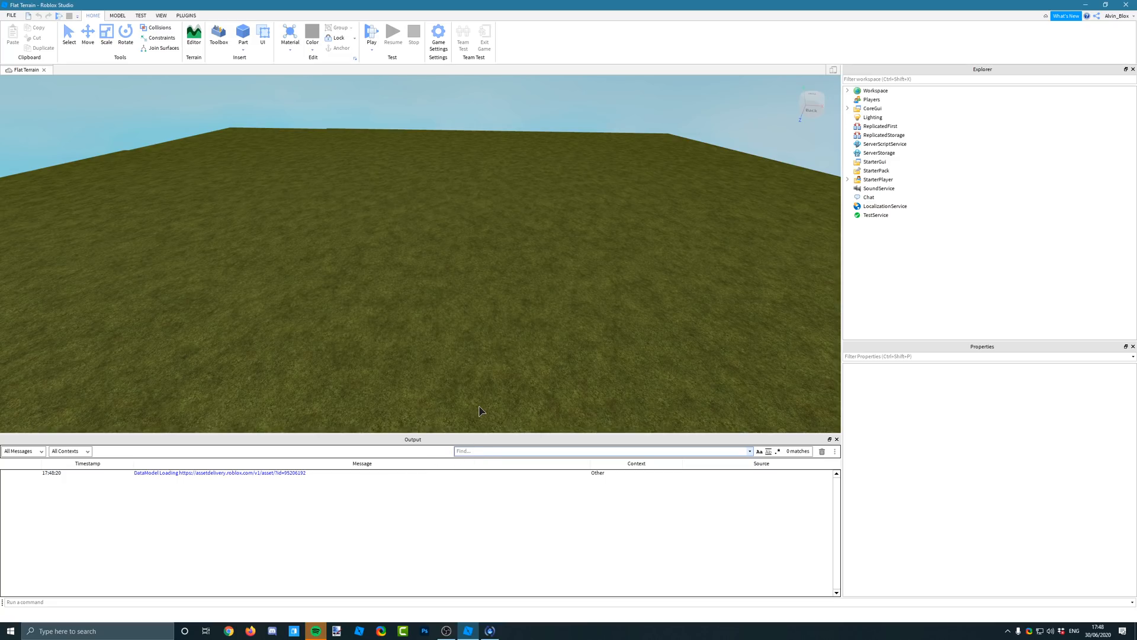
text(assetde)
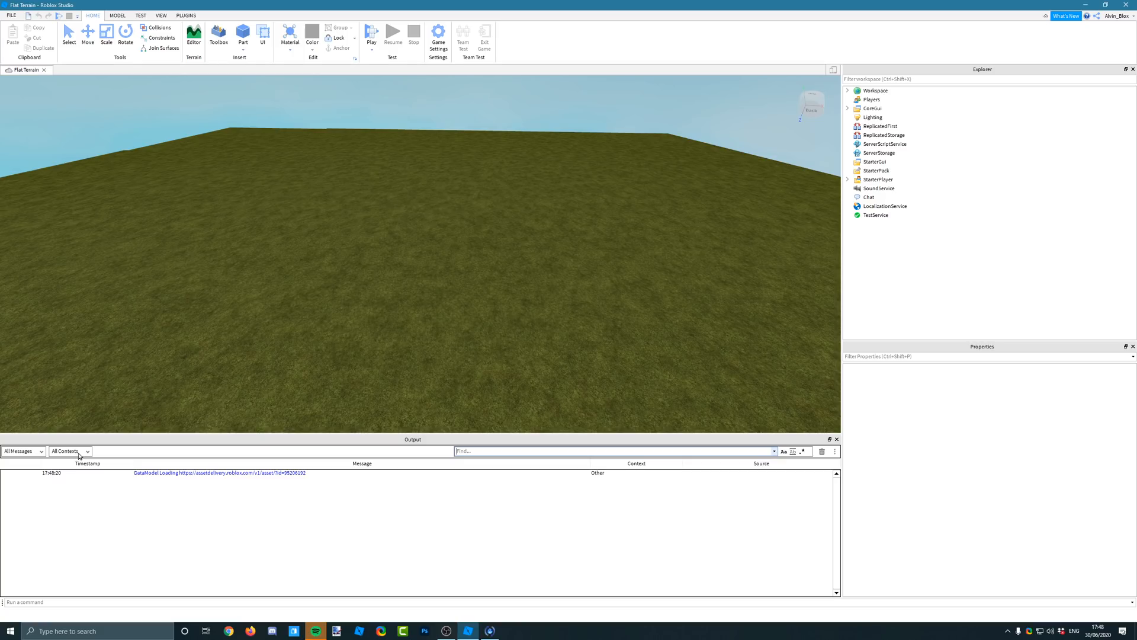
mouse_move(111, 448)
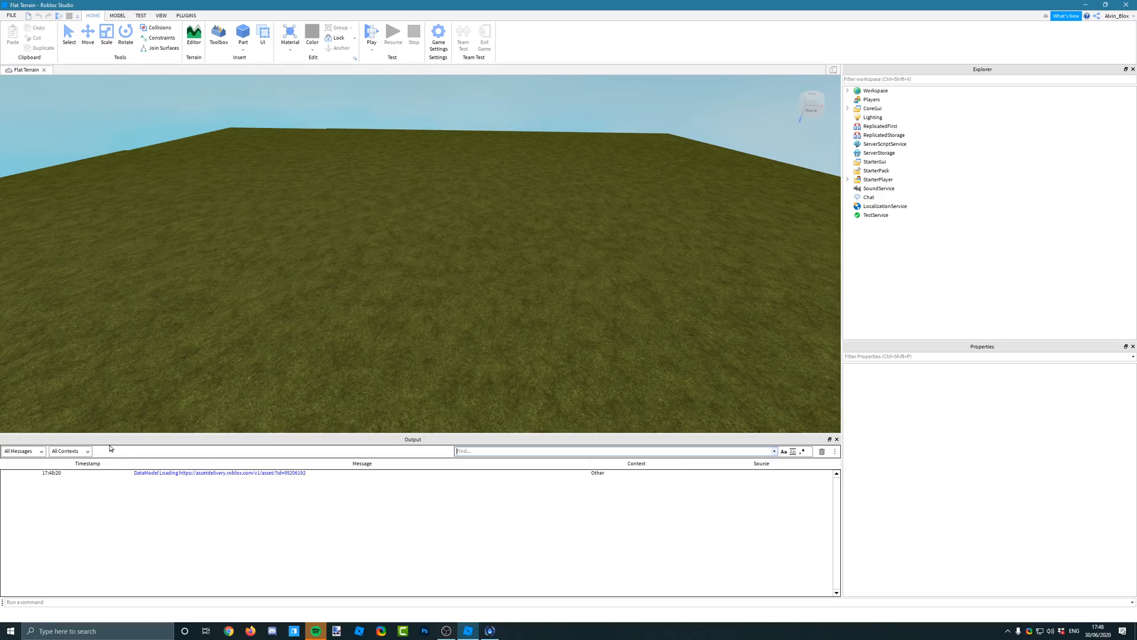
- Filter the Output to Error messages only, then restore All message types
click(70, 450)
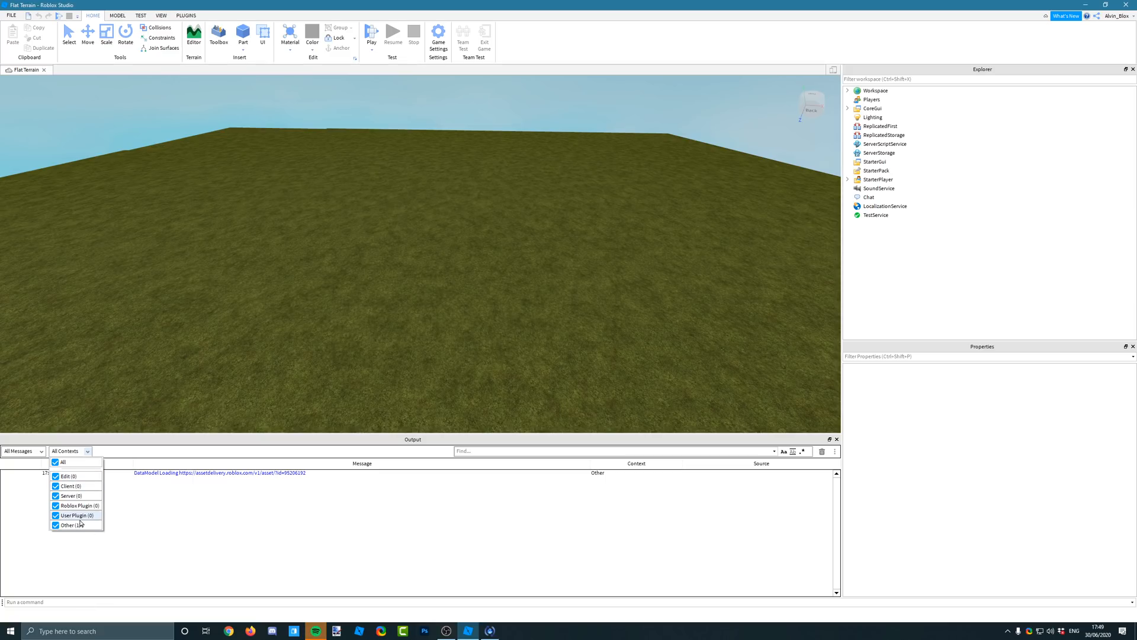
mouse_move(72, 515)
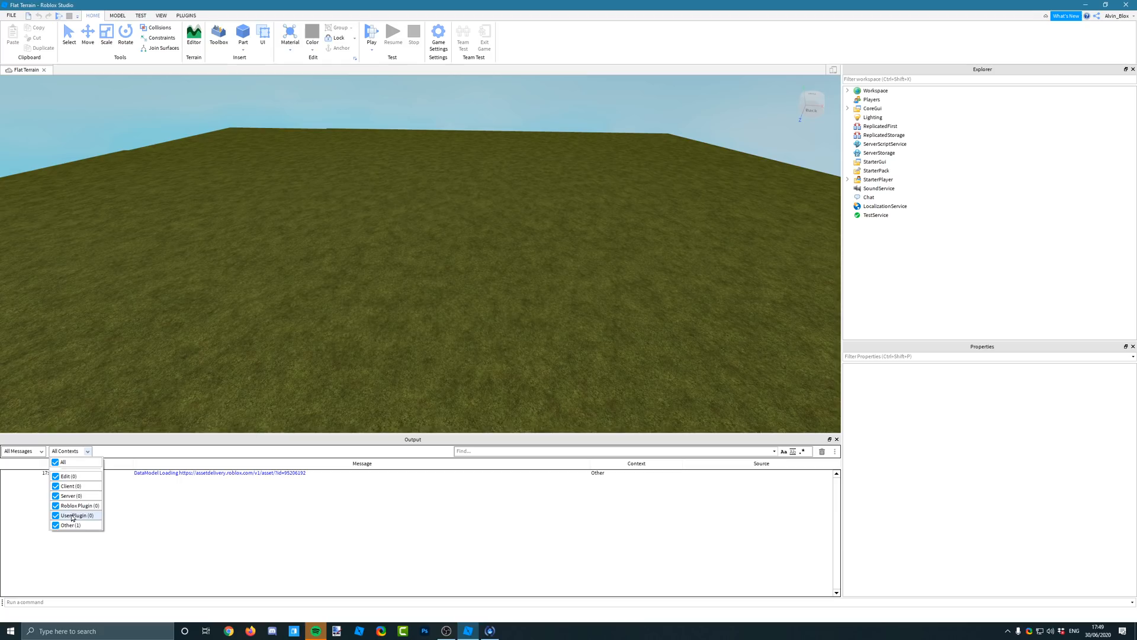
mouse_move(76, 521)
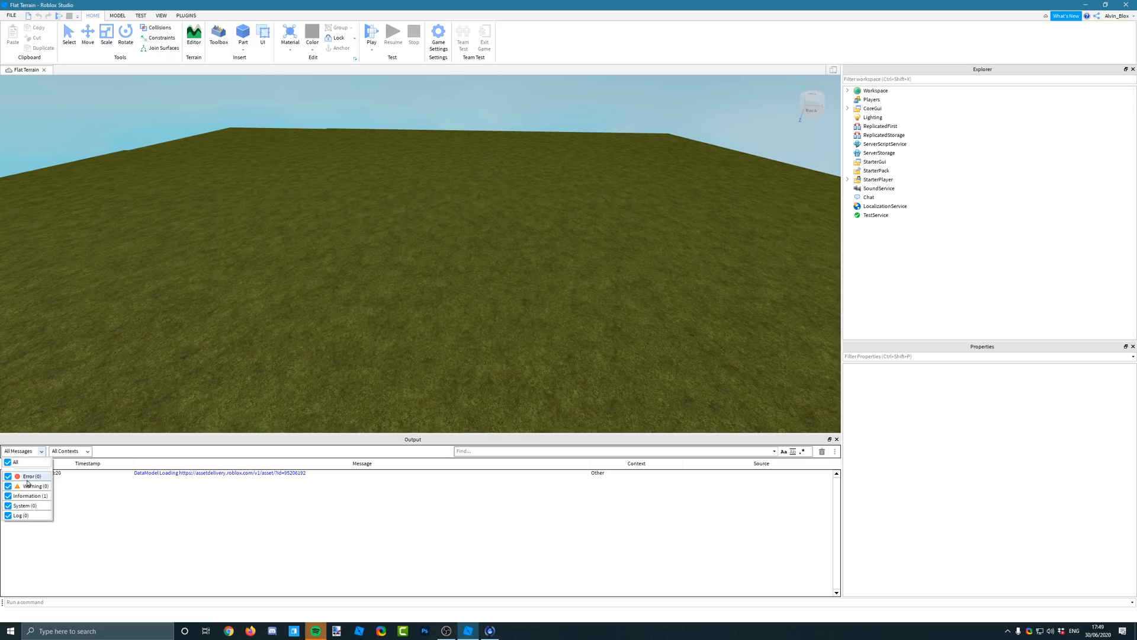
mouse_move(9, 477)
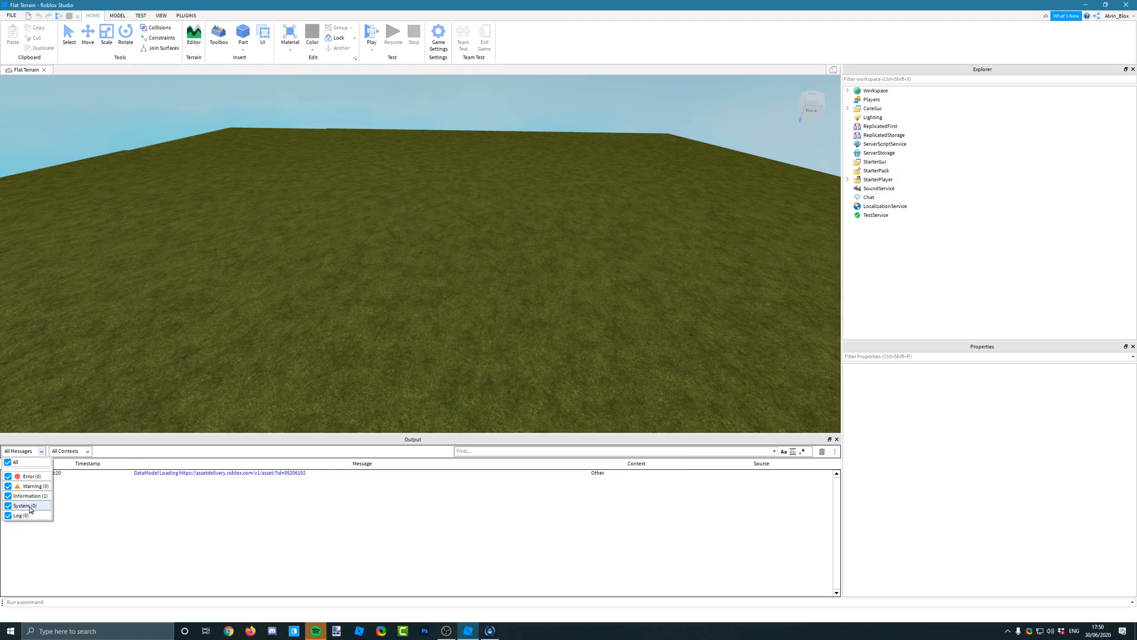
mouse_move(34, 513)
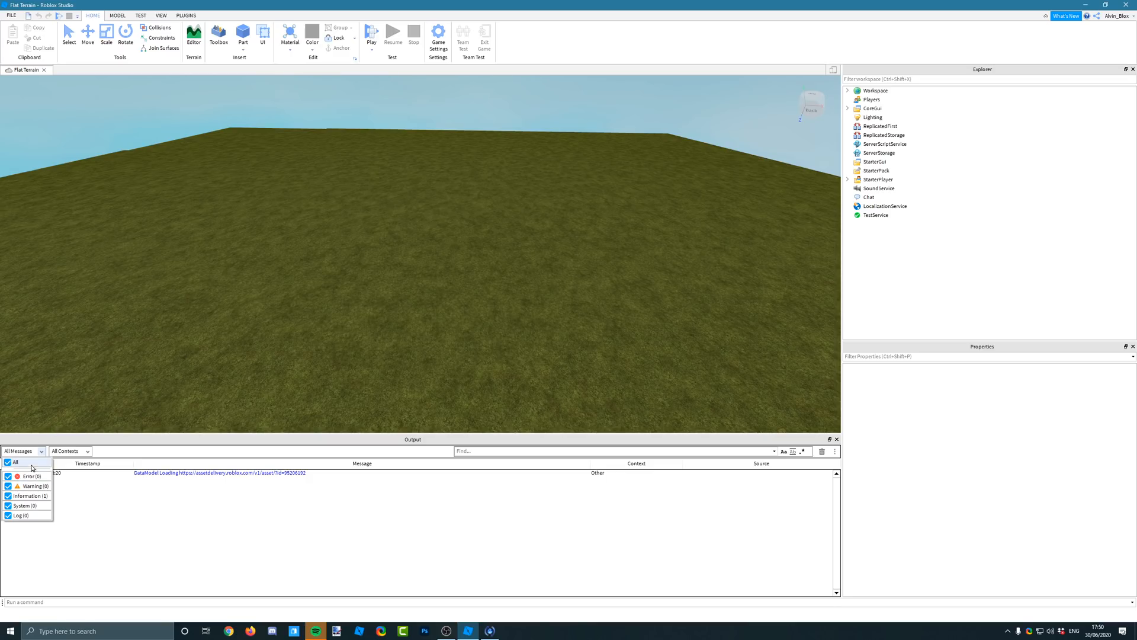
click(9, 476)
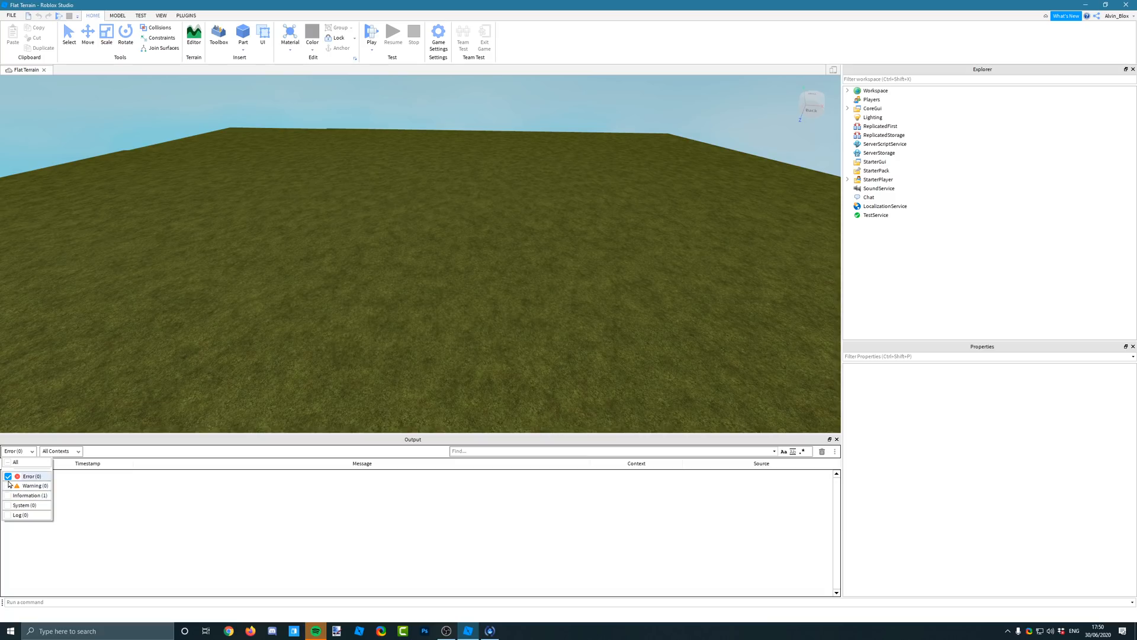
click(15, 462)
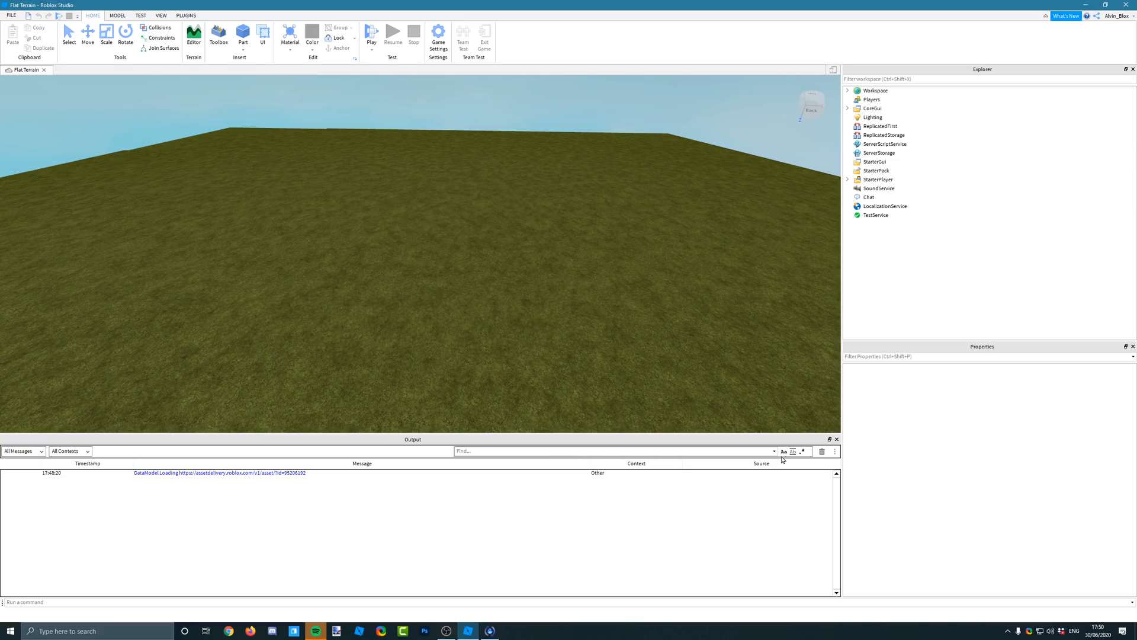
mouse_move(792, 451)
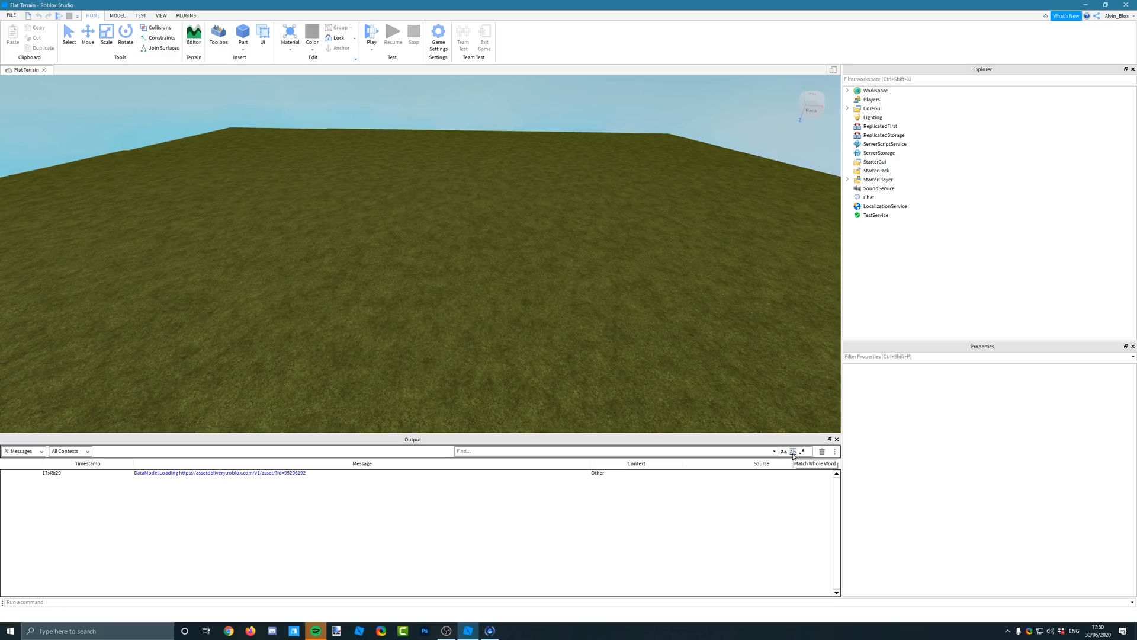
- Search the Output Find box for 'assetdelivery', which returns zero matching messages
click(609, 450)
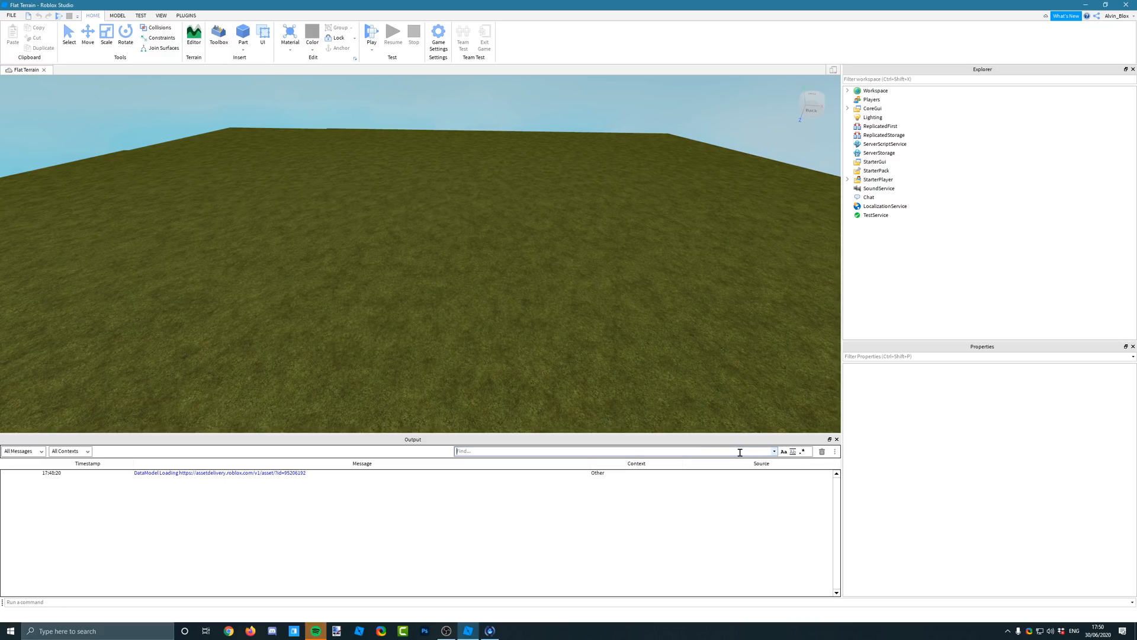
text(assetdelivery)
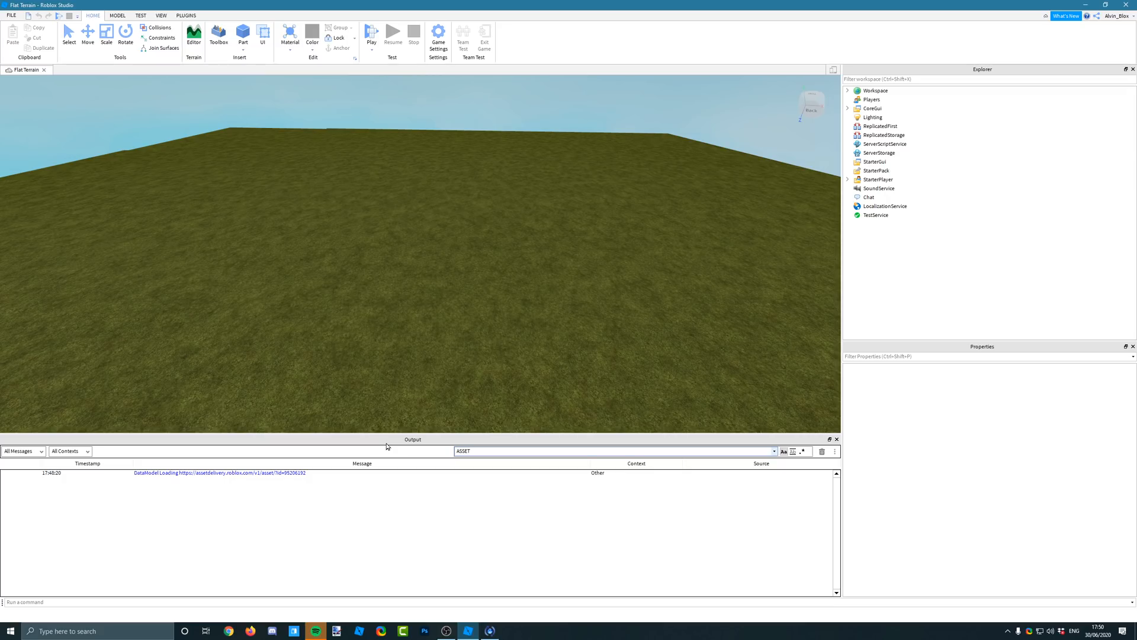
click(768, 451)
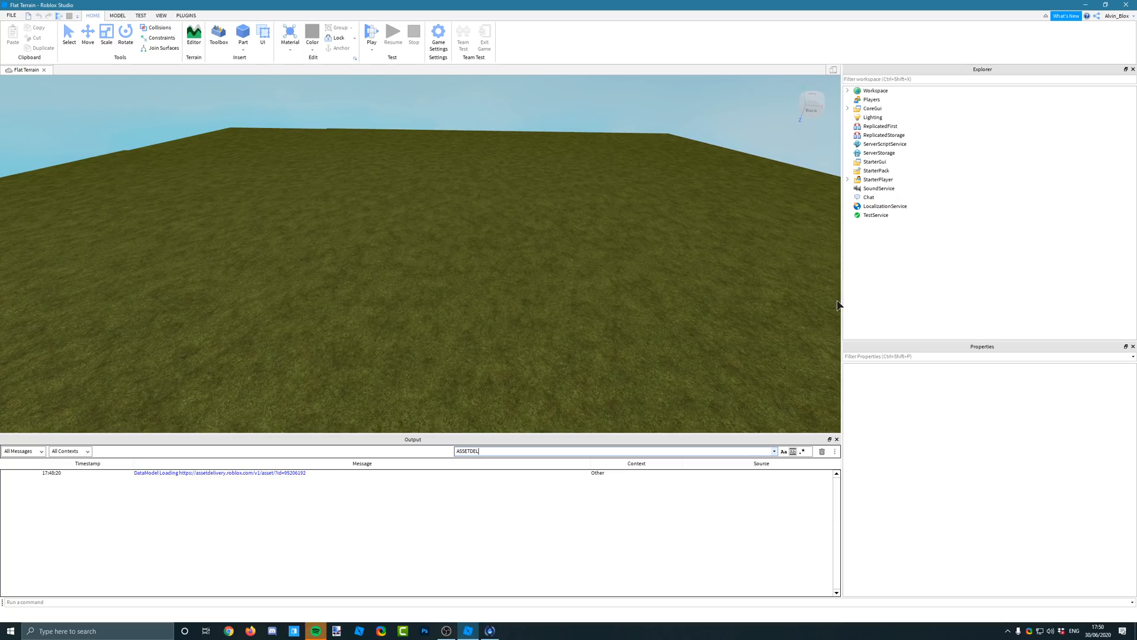
text(IVERY)
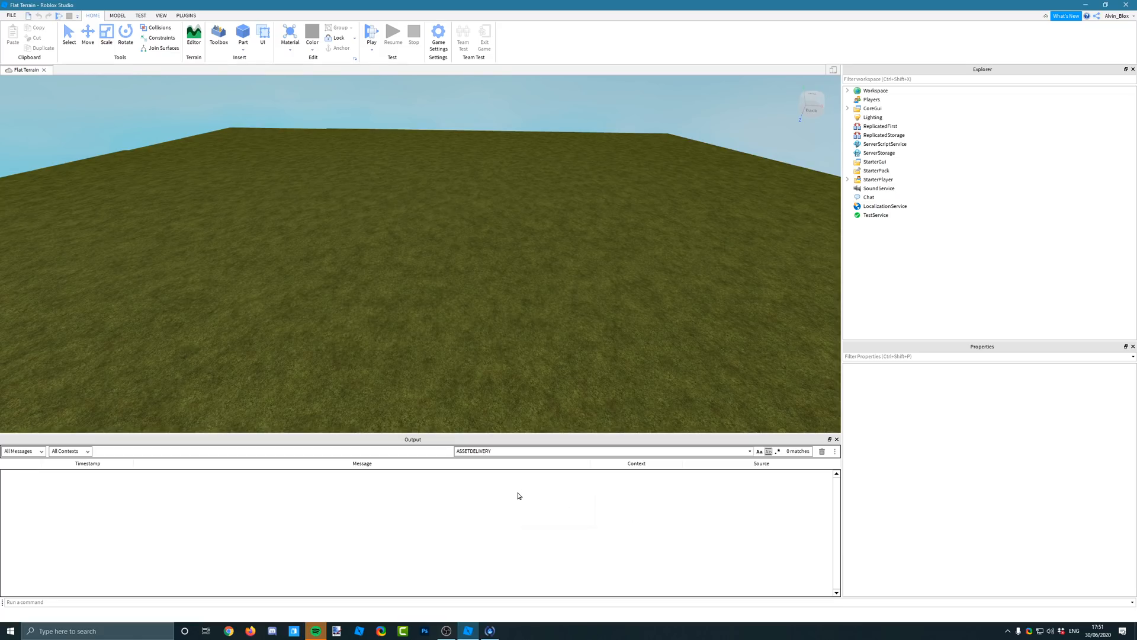
- Enable 'Show tables expanded by default' in the Output ⋮ settings menu
right_click(518, 495)
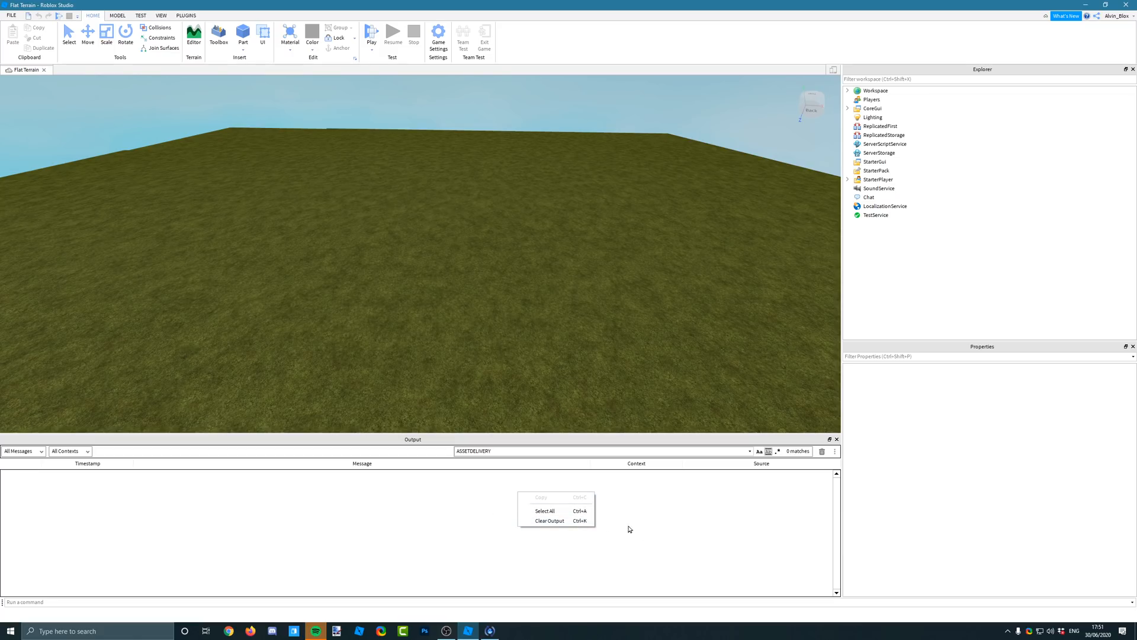
click(834, 451)
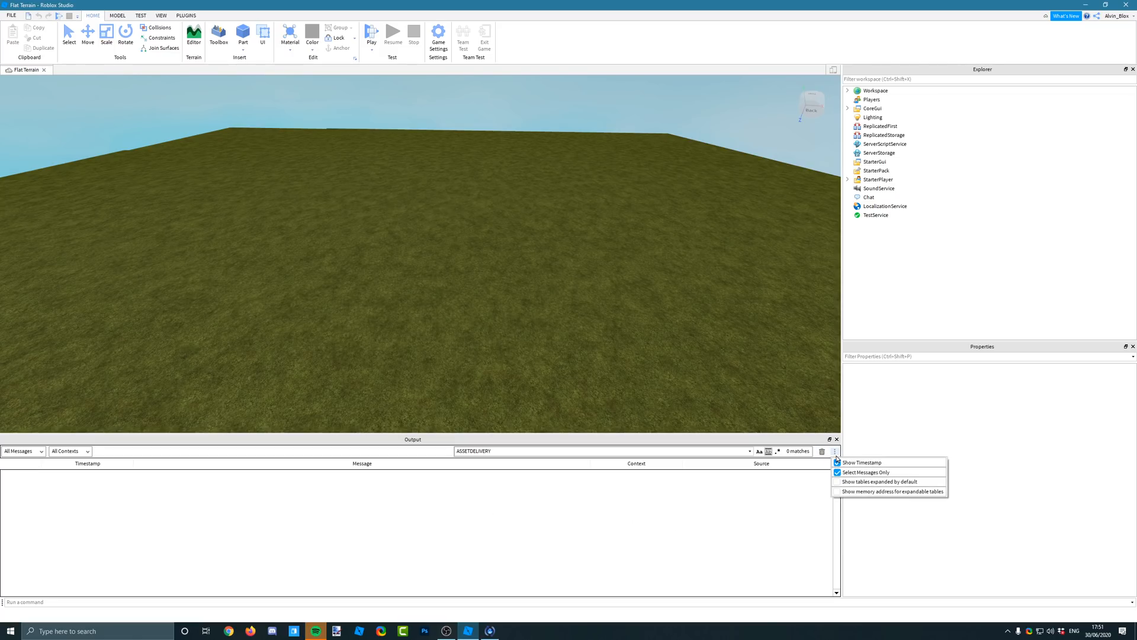
click(860, 462)
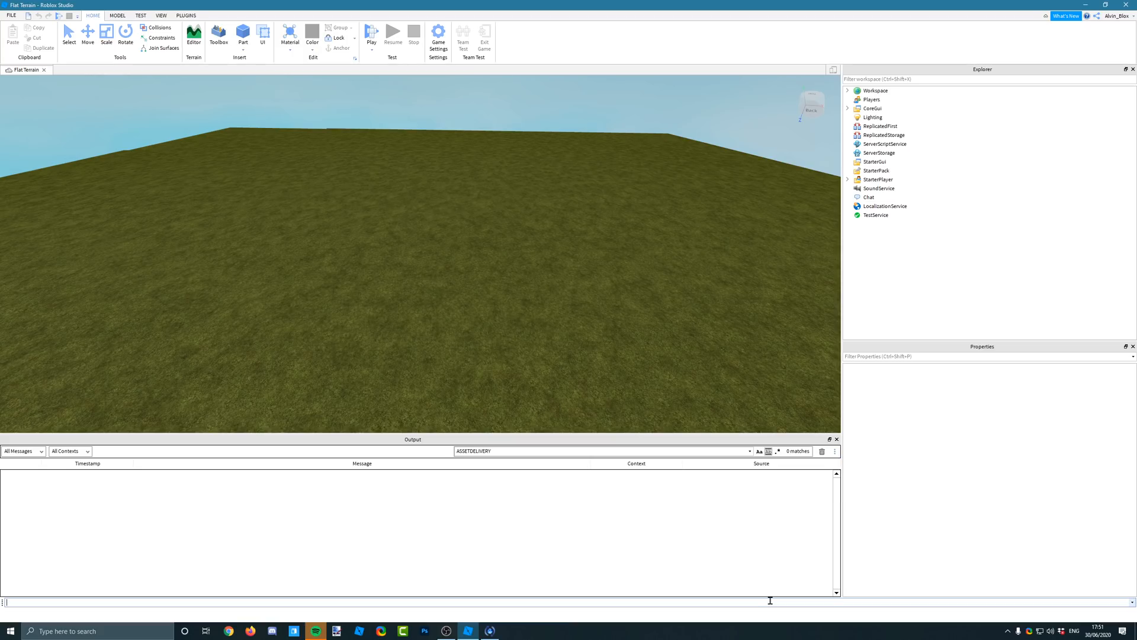
- Run local myTab = {"A","B","C"} print(myTab) from the command bar
text(LOCAL)
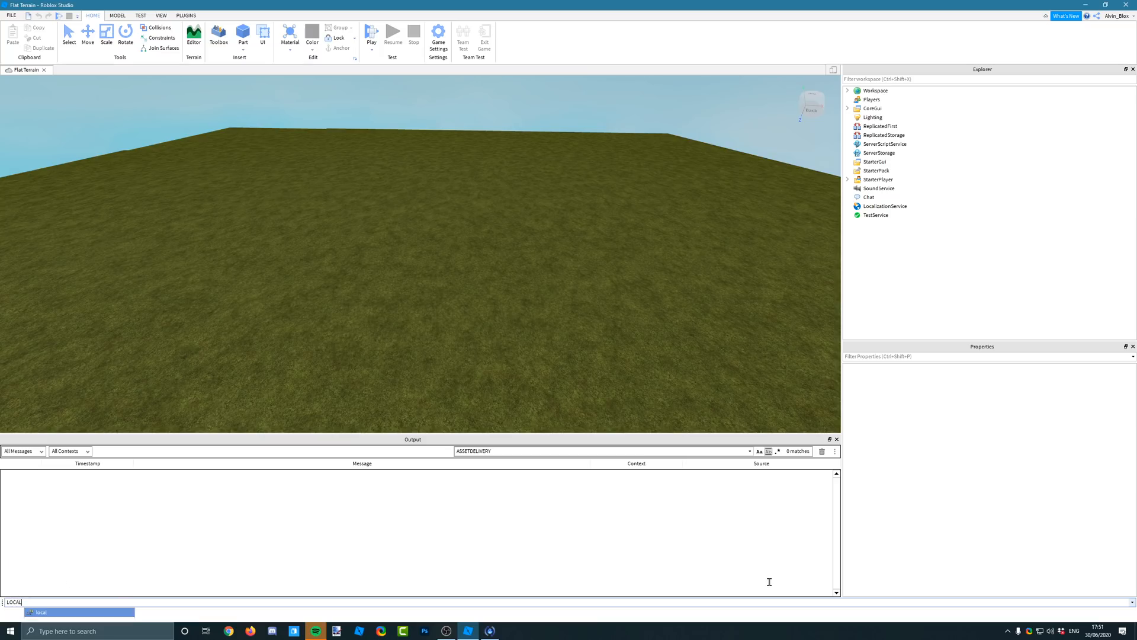
text(myTab =)
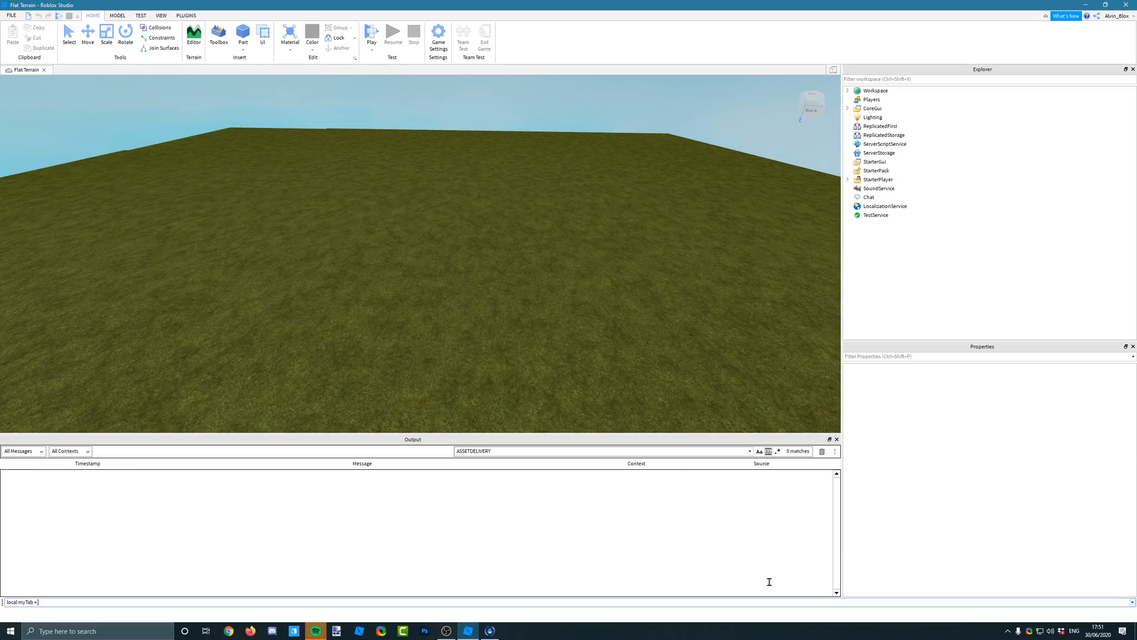
text({"A","B",)
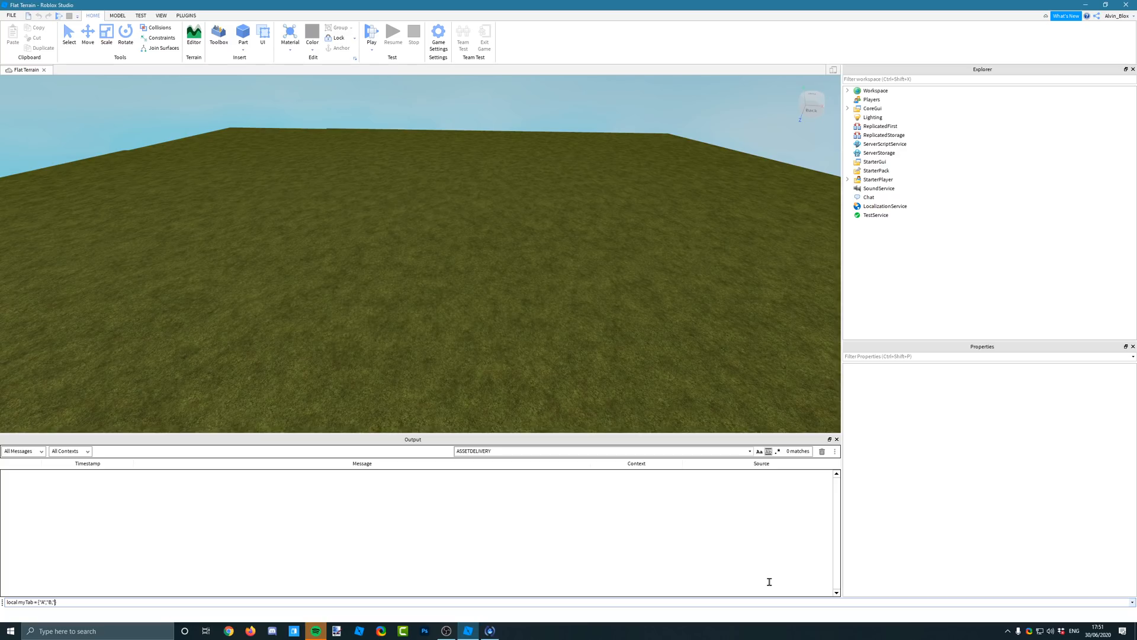
text("C",)
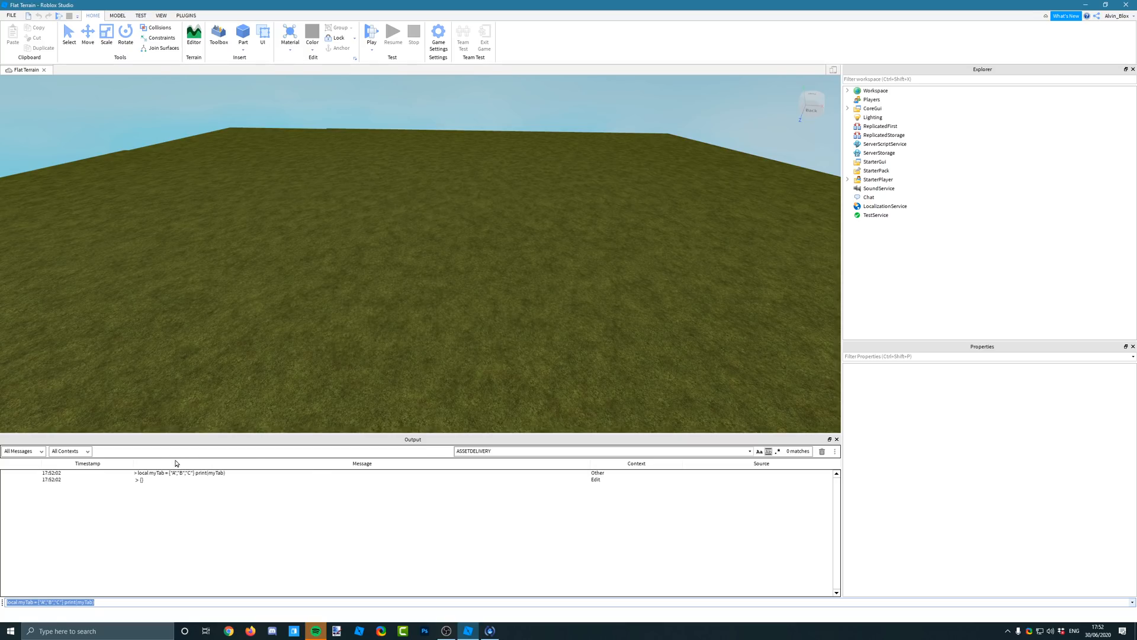
- Rerun the myTab print command so the Output lists "A", "B", "C" expanded
click(135, 480)
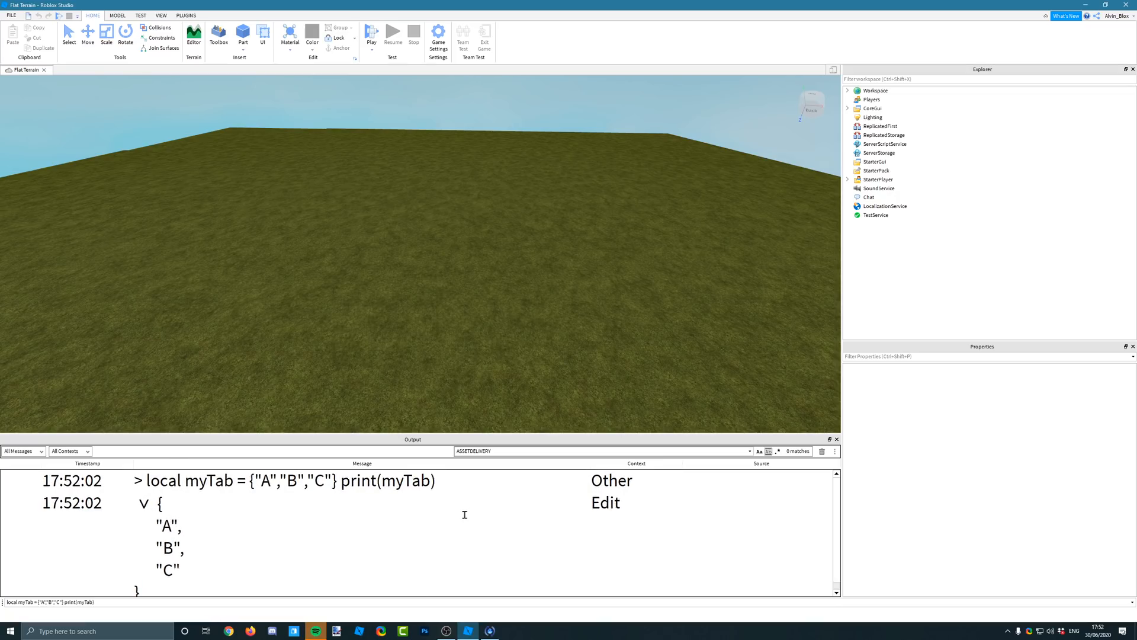
click(834, 450)
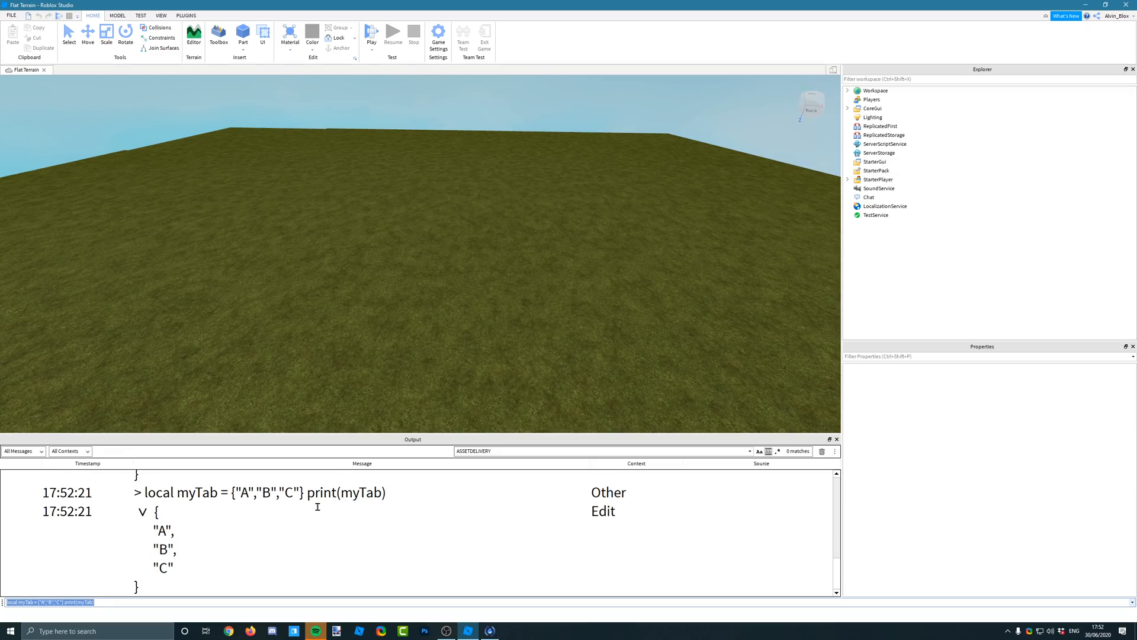
- Check 'Show memory address for expandable tables' in the Output ⋮ settings
click(833, 450)
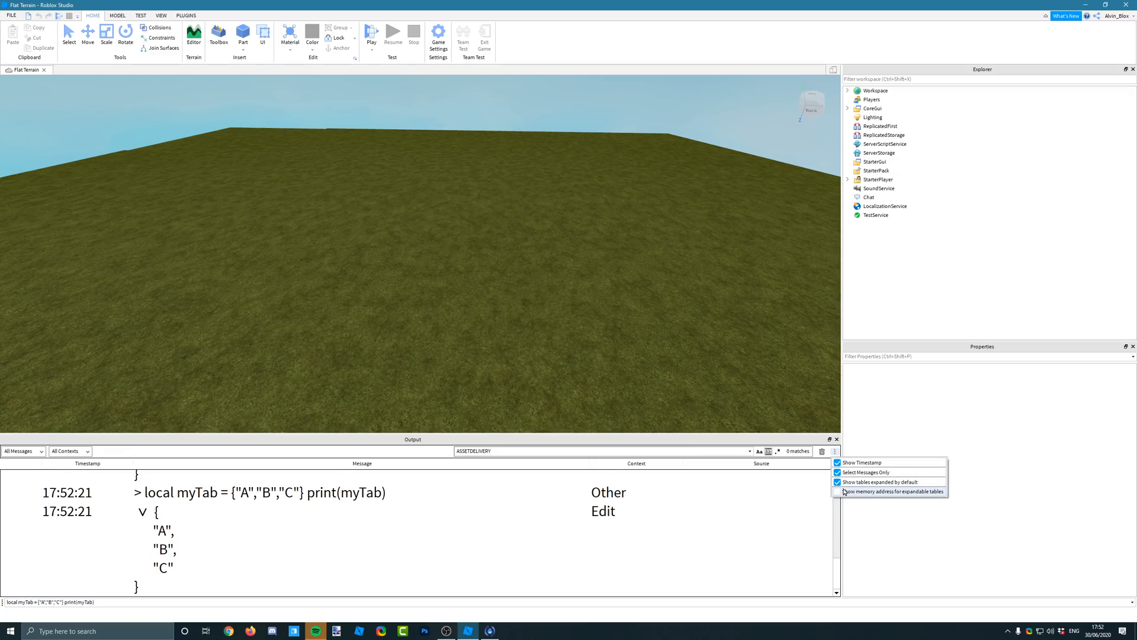
click(838, 491)
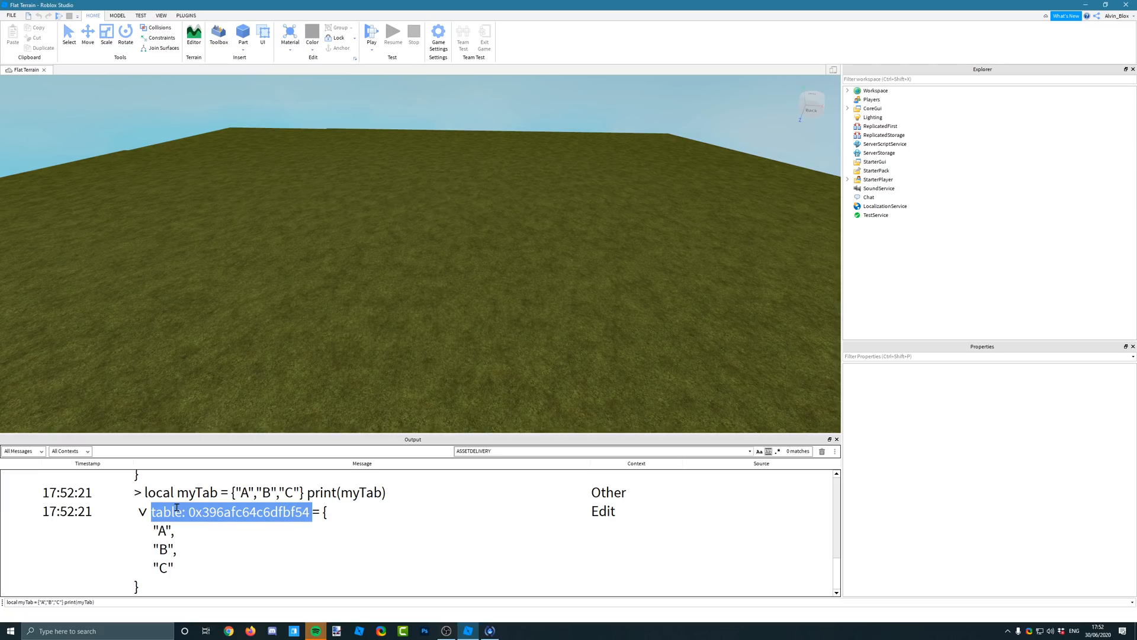
mouse_move(310, 540)
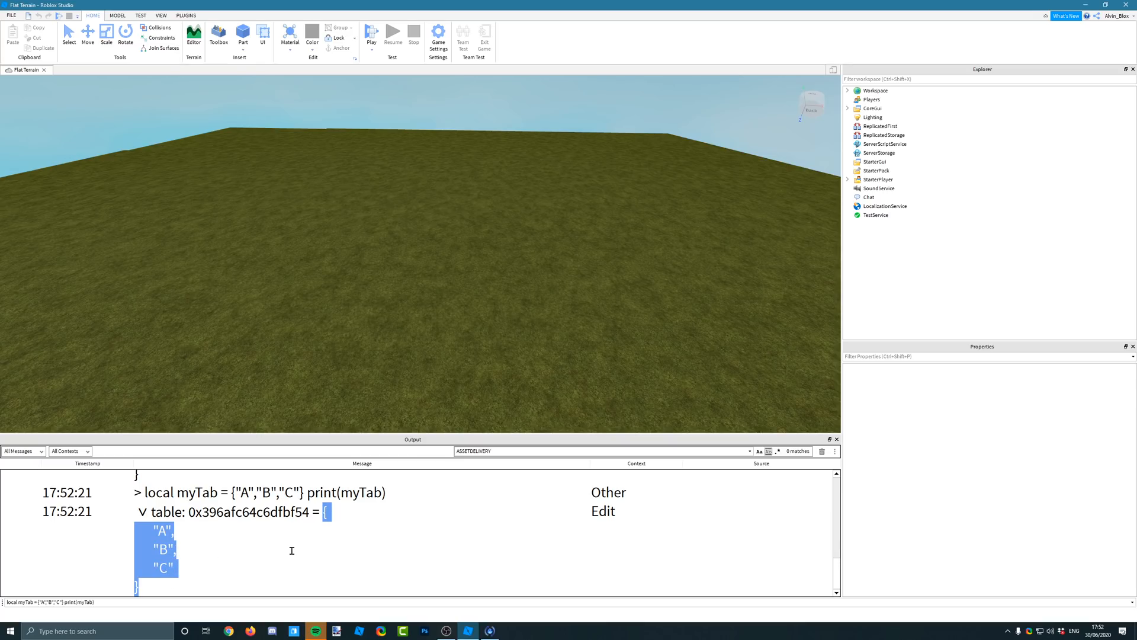
mouse_move(312, 547)
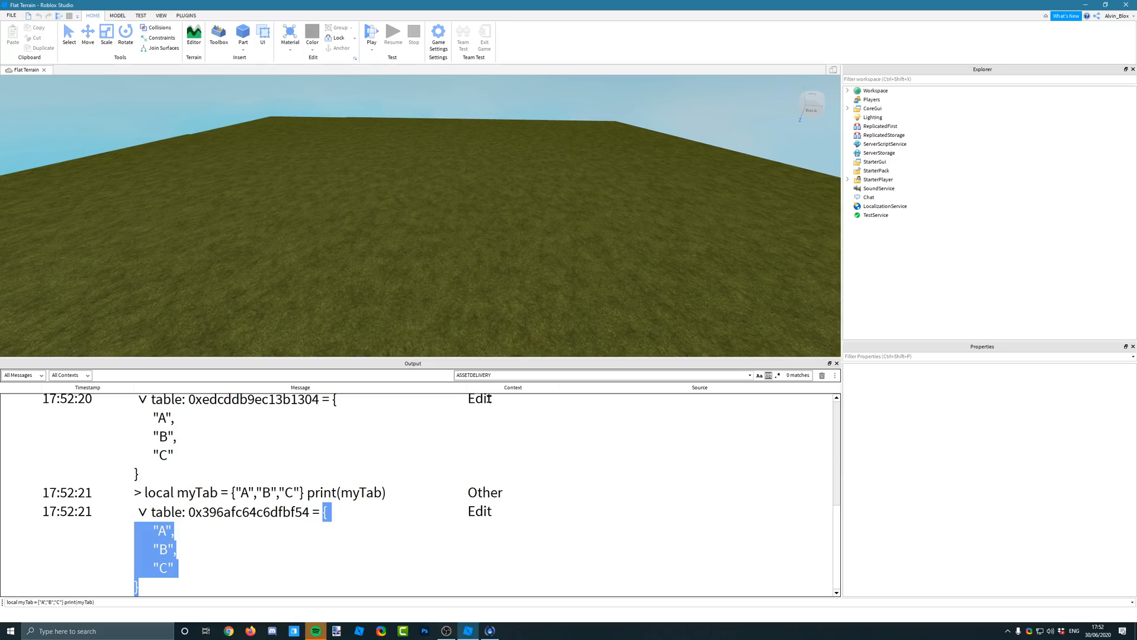
mouse_move(476, 345)
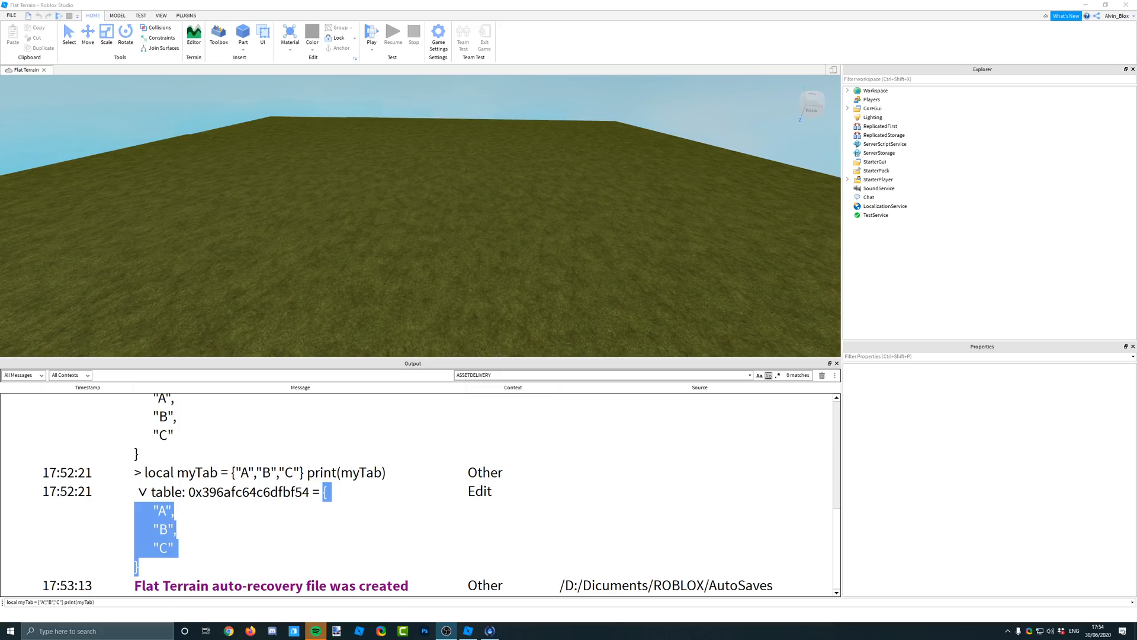
mouse_move(1083, 566)
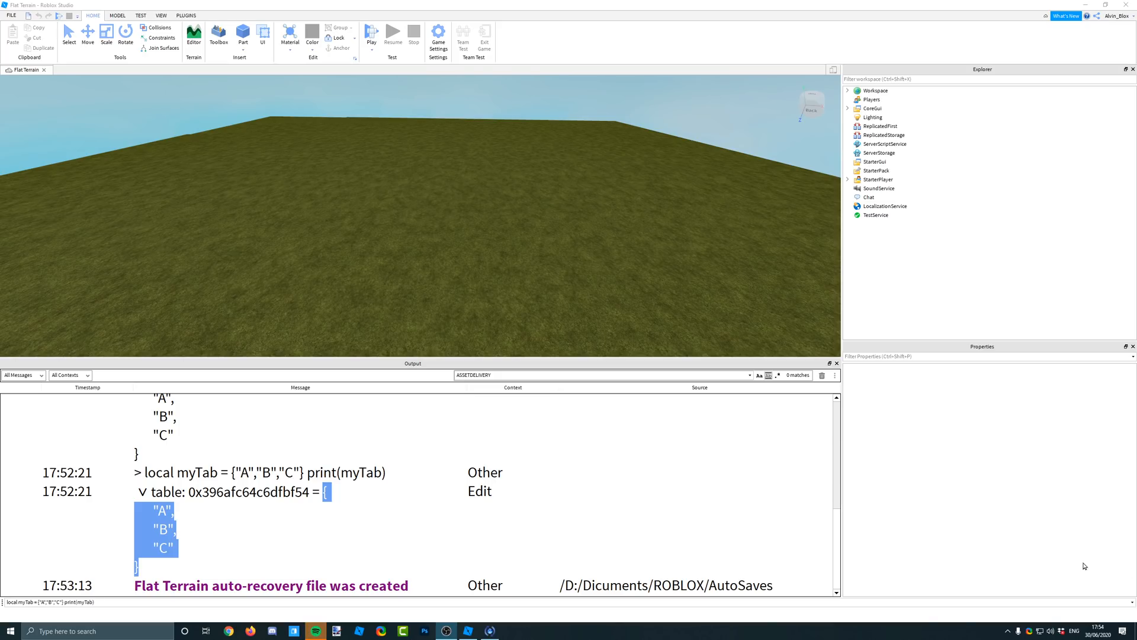